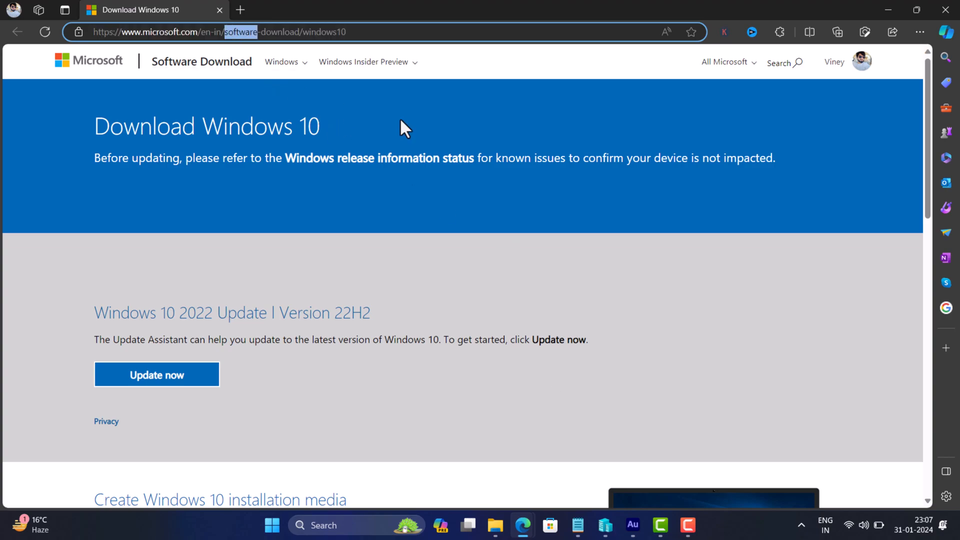
Step: Load microsoft.com/en-in/software-download/windows10 in a new tab and bring up DevTools with F12
{"action": "scroll", "scroll_direction": "down", "scroll_amount": 3}
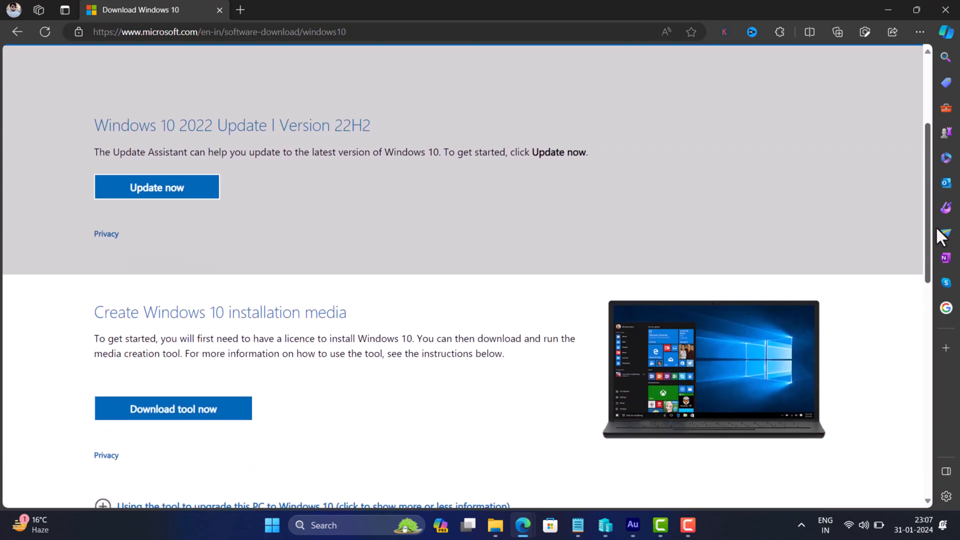
{"action": "scroll", "scroll_direction": "down", "scroll_amount": 3}
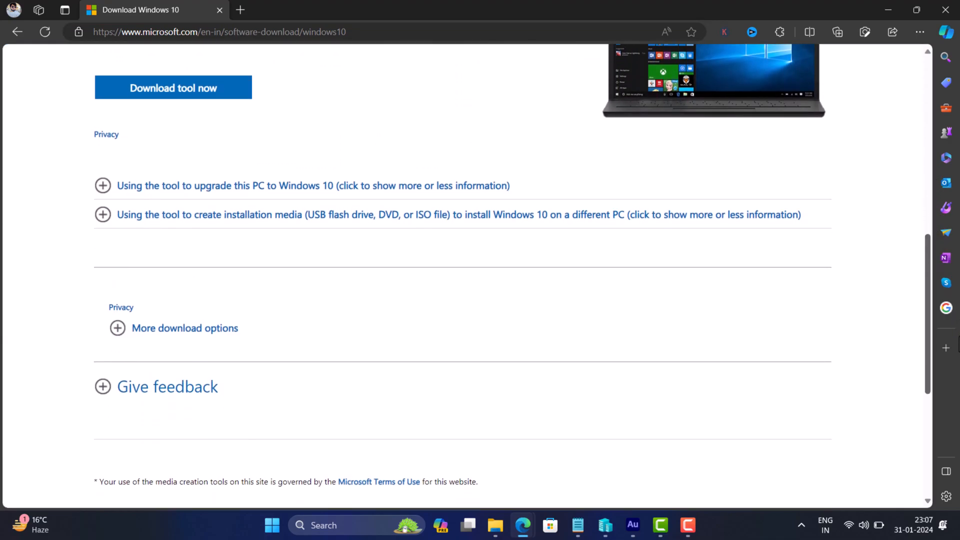
{"action": "scroll", "scroll_direction": "up", "scroll_amount": 3}
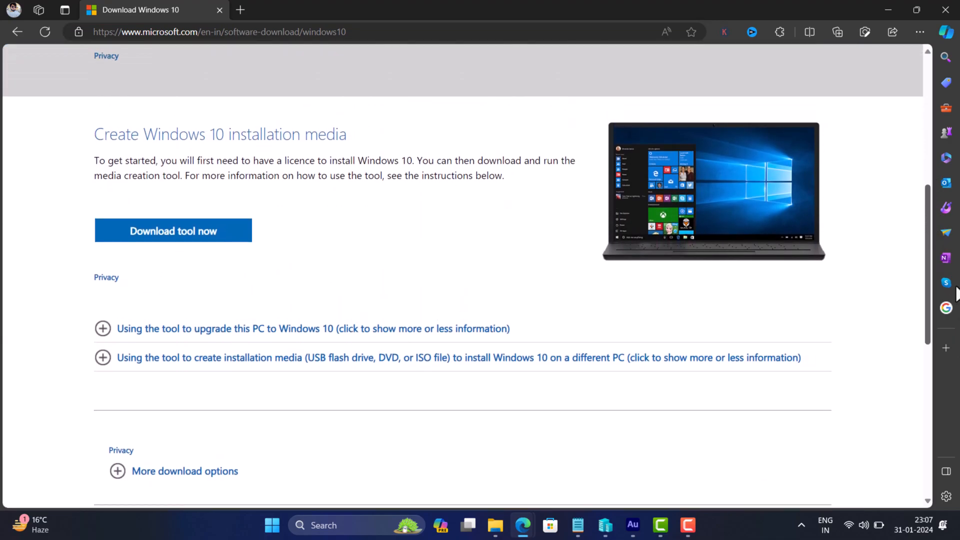
{"action": "scroll", "scroll_direction": "up", "scroll_amount": 3}
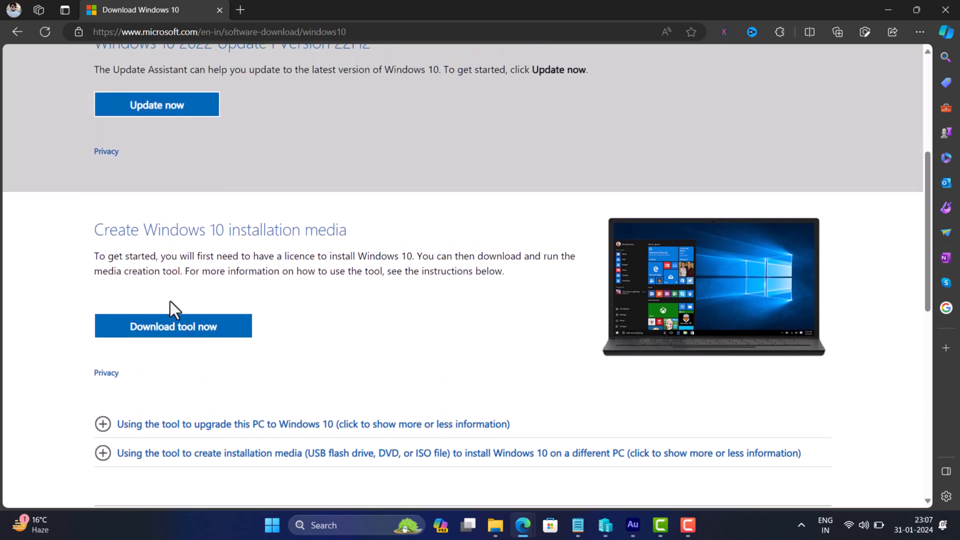
{"action": "double_click", "coordinate": [219, 230]}
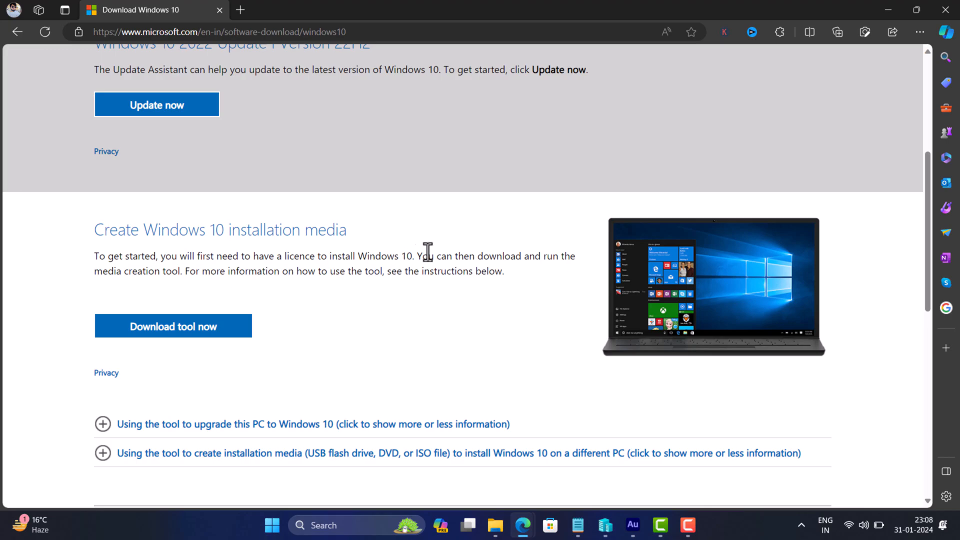
{"action": "scroll", "scroll_direction": "up", "scroll_amount": 3}
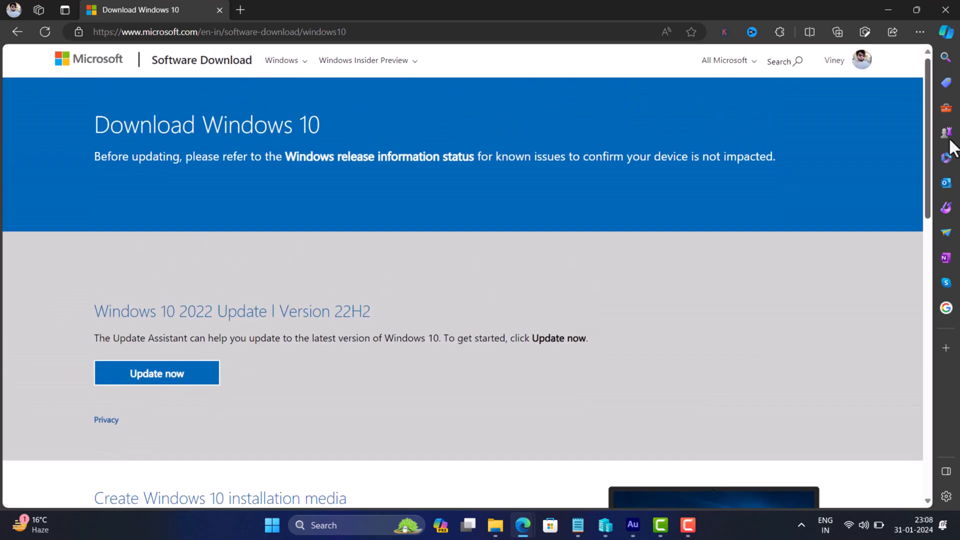
{"action": "left_click", "coordinate": [156, 373]}
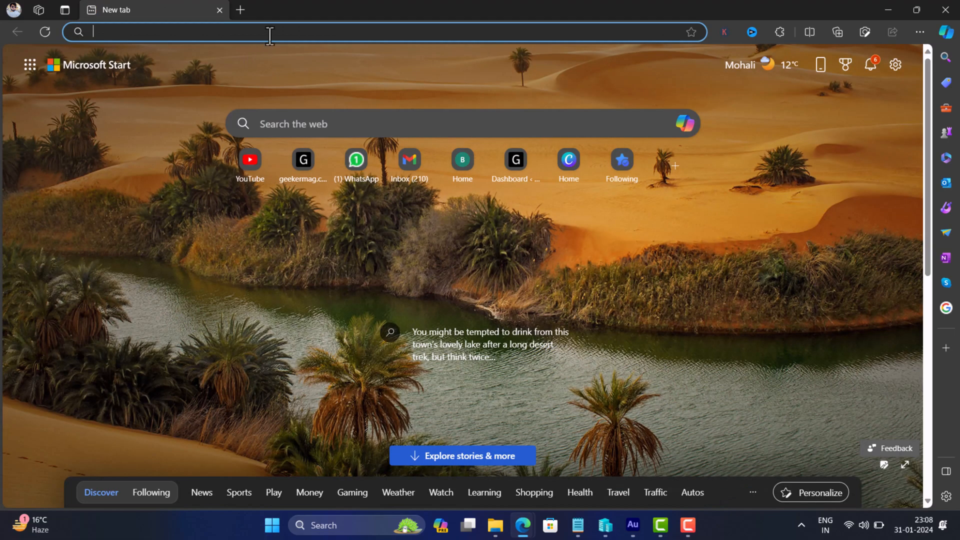
{"action": "type", "text": "https://www.microsoft.com/en-in/software-download/windows10"}
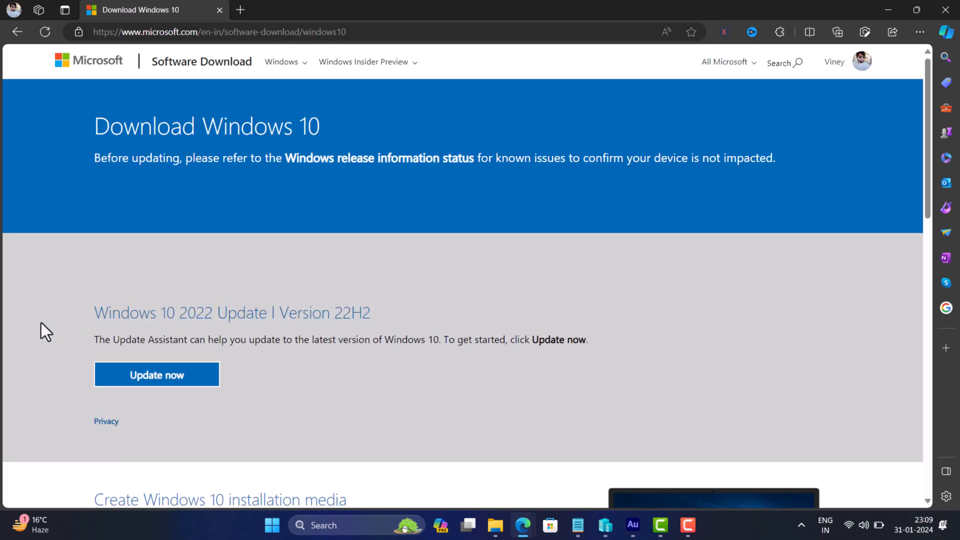
{"action": "mouse_move", "coordinate": [110, 503]}
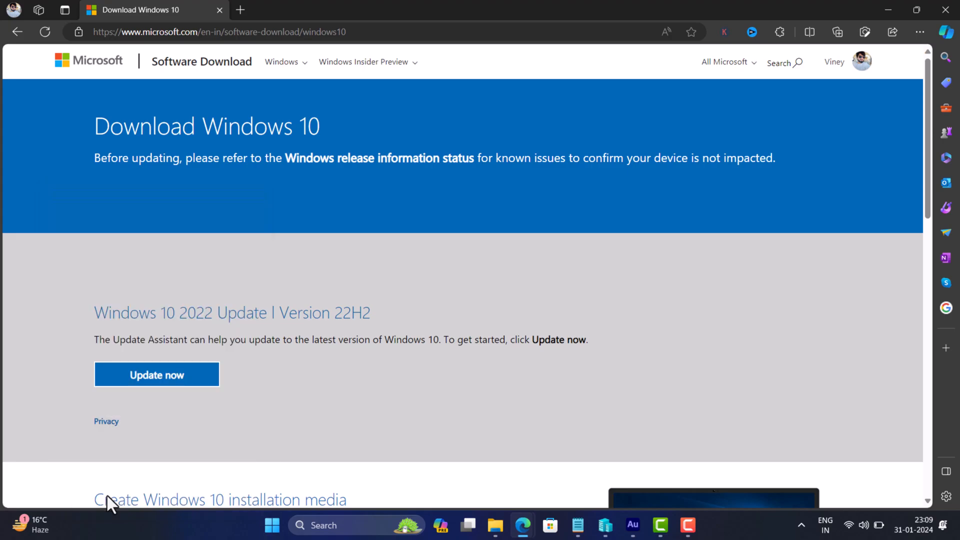
{"action": "key", "text": "F12"}
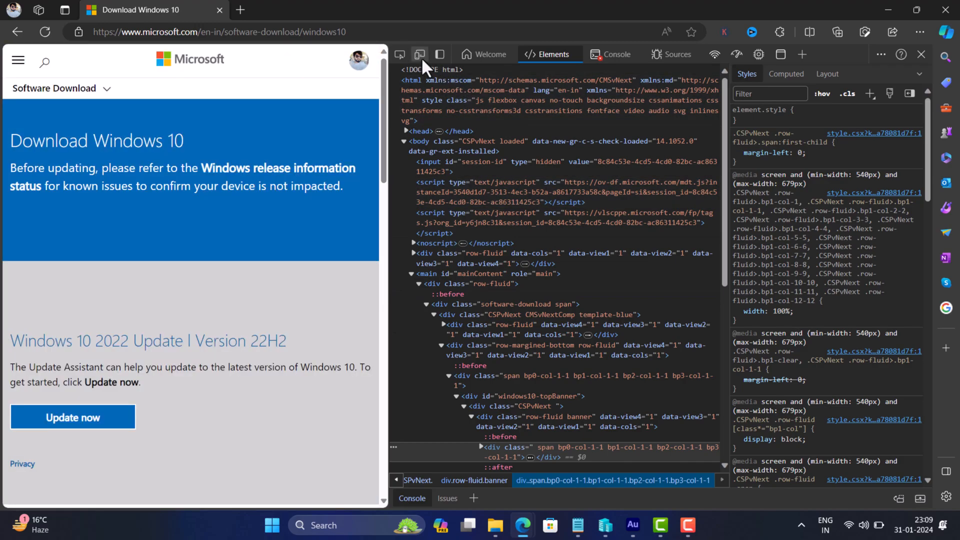
Step: Enable device emulation as an iPad Air and reload to get the ISO download page
{"action": "left_click", "coordinate": [420, 54]}
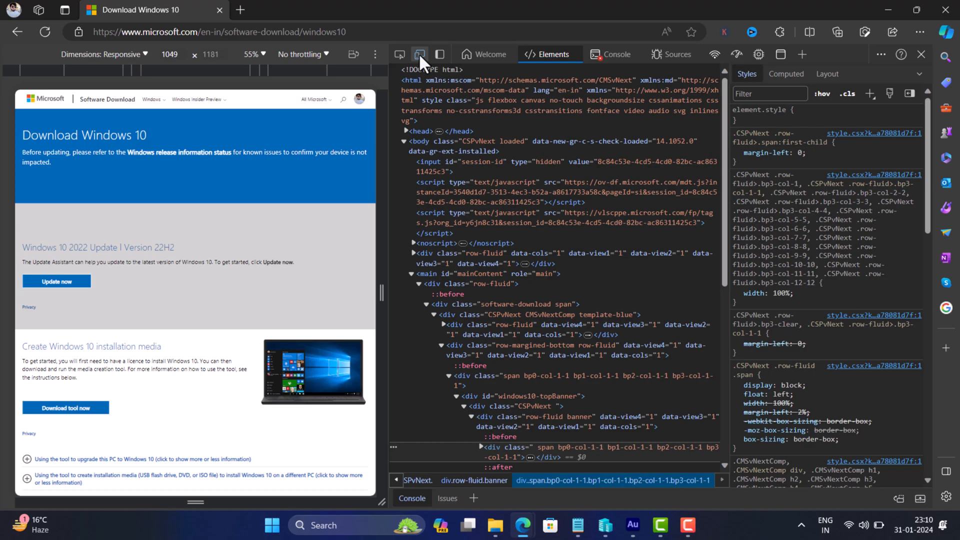
{"action": "left_click", "coordinate": [145, 54]}
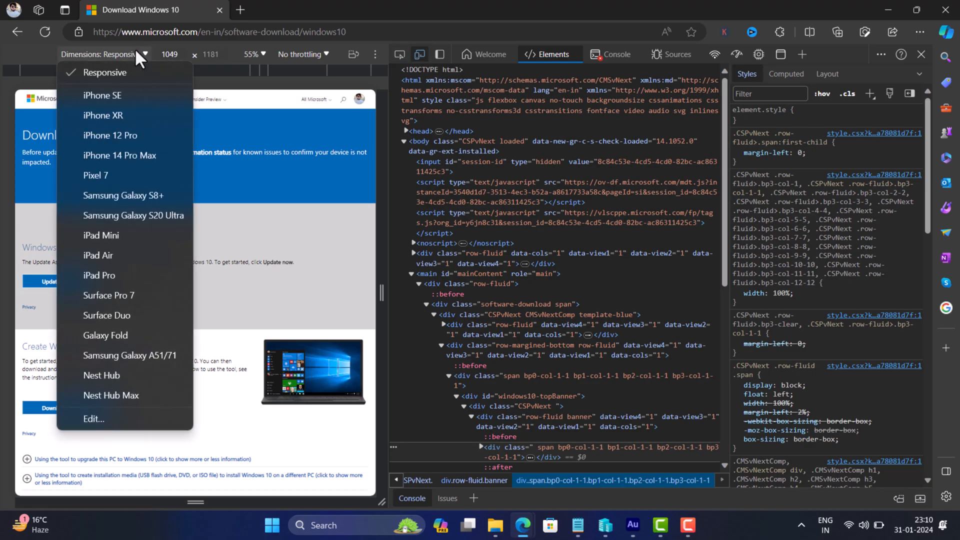
{"action": "mouse_move", "coordinate": [100, 235]}
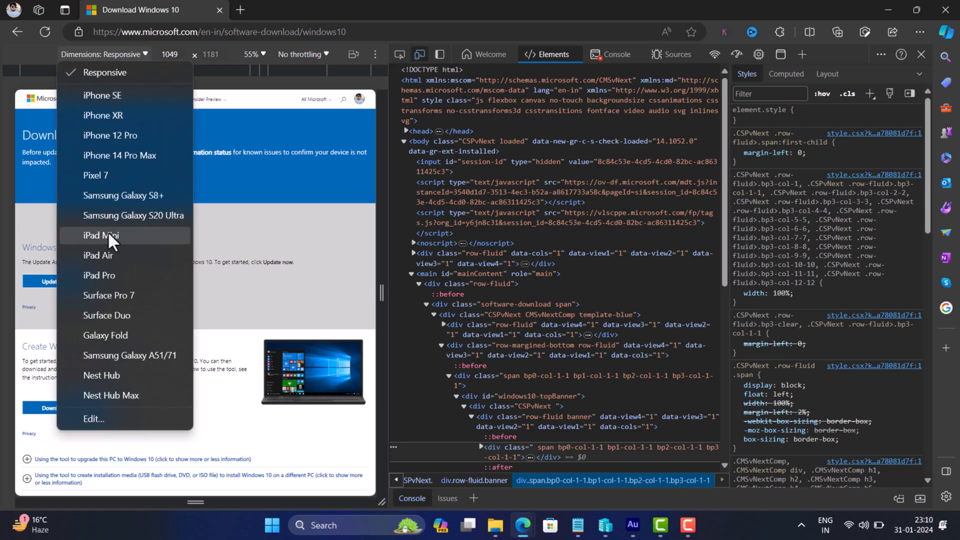
{"action": "mouse_move", "coordinate": [126, 255]}
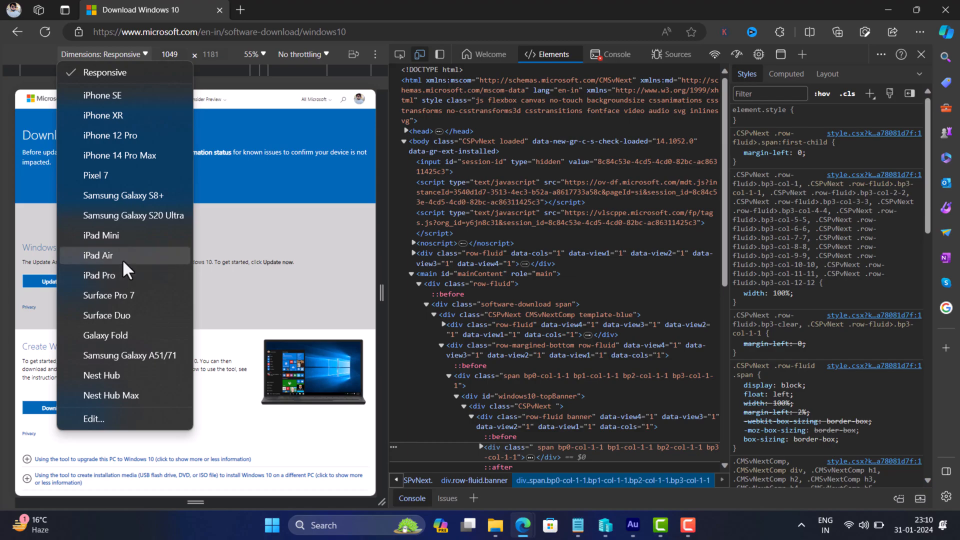
{"action": "left_click", "coordinate": [96, 256]}
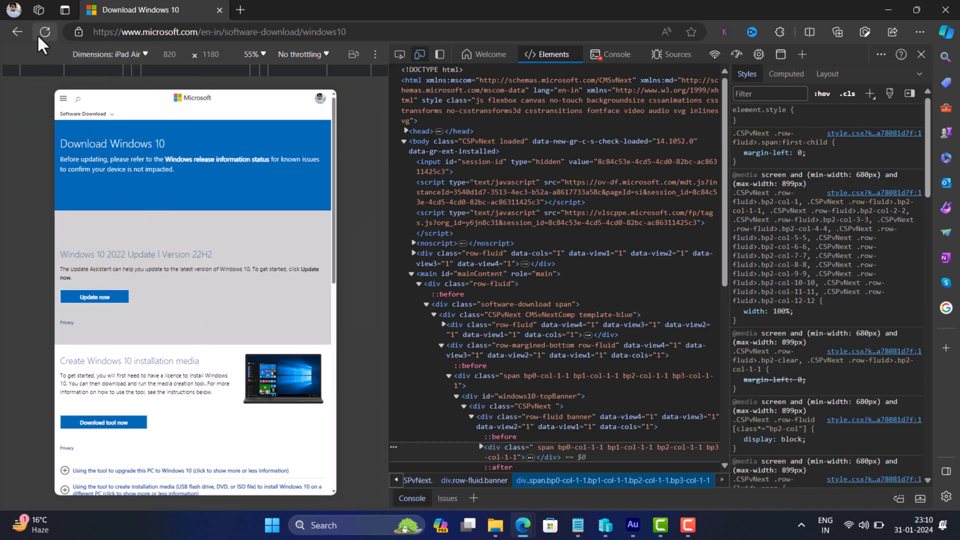
{"action": "left_click", "coordinate": [44, 32]}
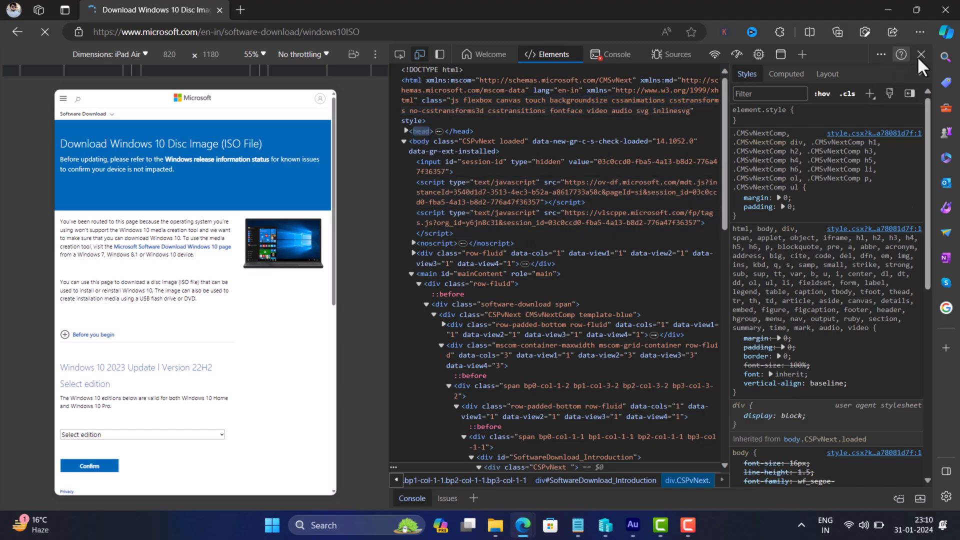
Step: Choose the Windows 10 (multi-edition ISO) edition and confirm it
{"action": "left_click", "coordinate": [922, 54]}
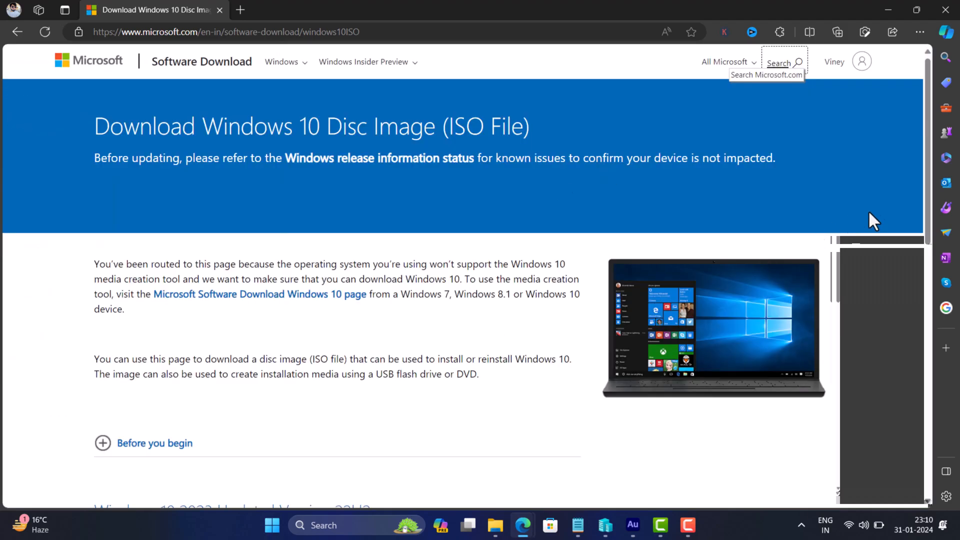
{"action": "scroll", "scroll_direction": "down", "scroll_amount": 3}
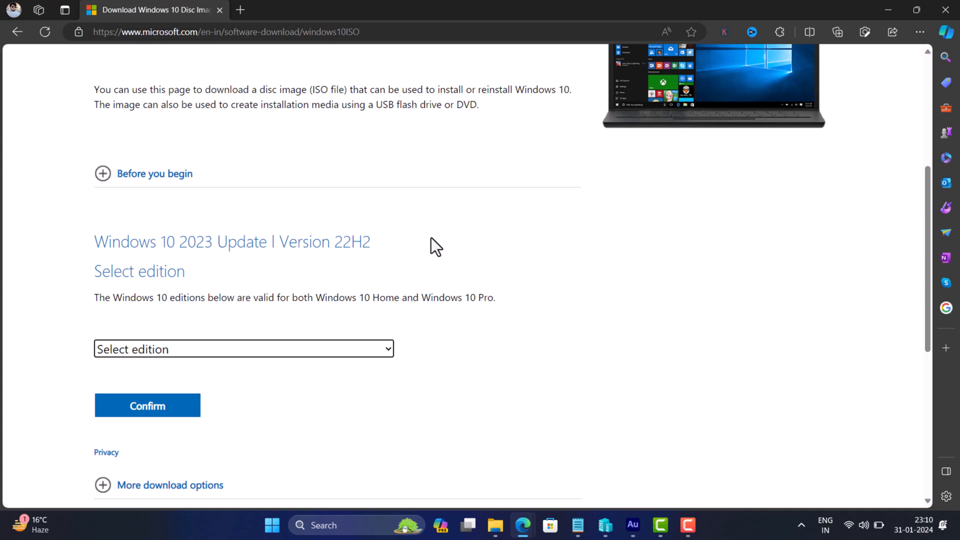
{"action": "mouse_move", "coordinate": [407, 309]}
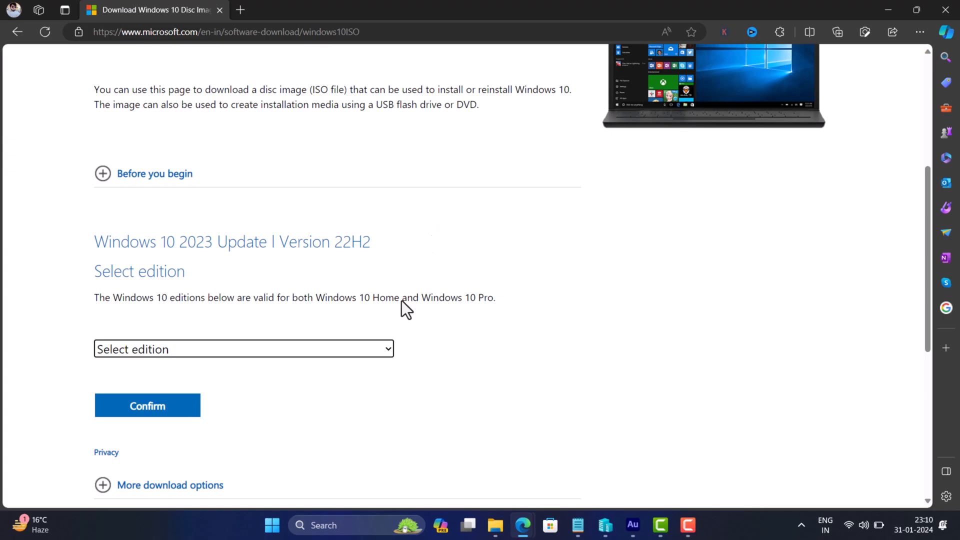
{"action": "left_click", "coordinate": [243, 348]}
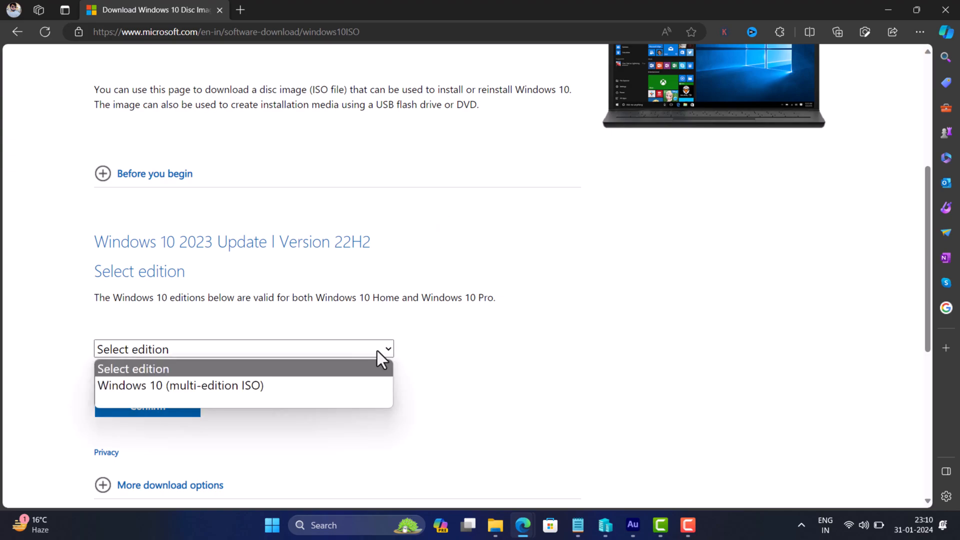
{"action": "left_click", "coordinate": [180, 386]}
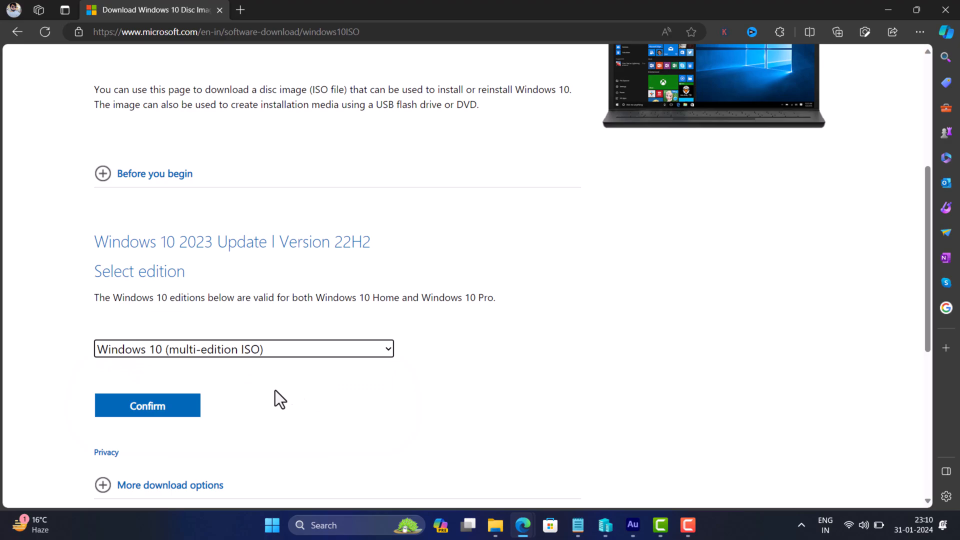
{"action": "left_click", "coordinate": [147, 405]}
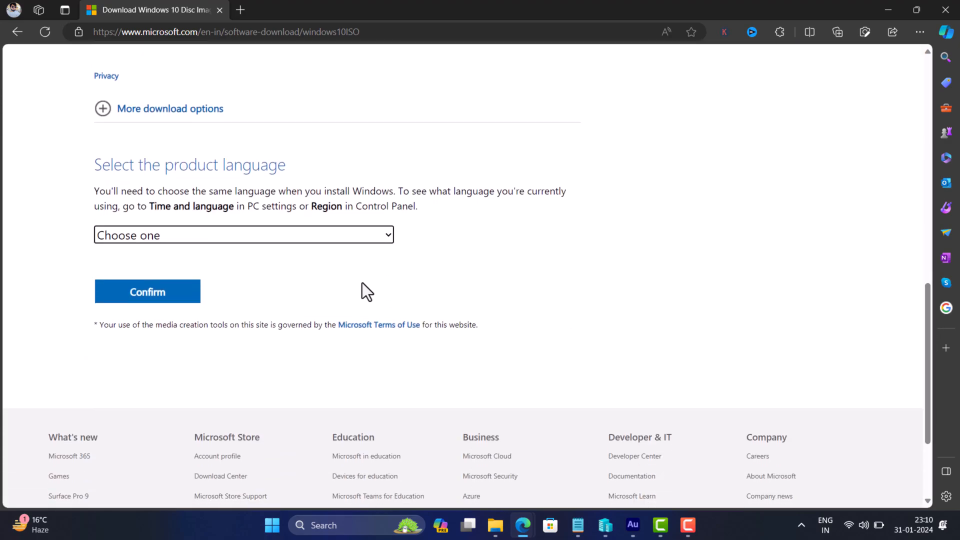
Step: Choose English (United States) as product language and confirm to get download links
{"action": "left_click", "coordinate": [243, 234]}
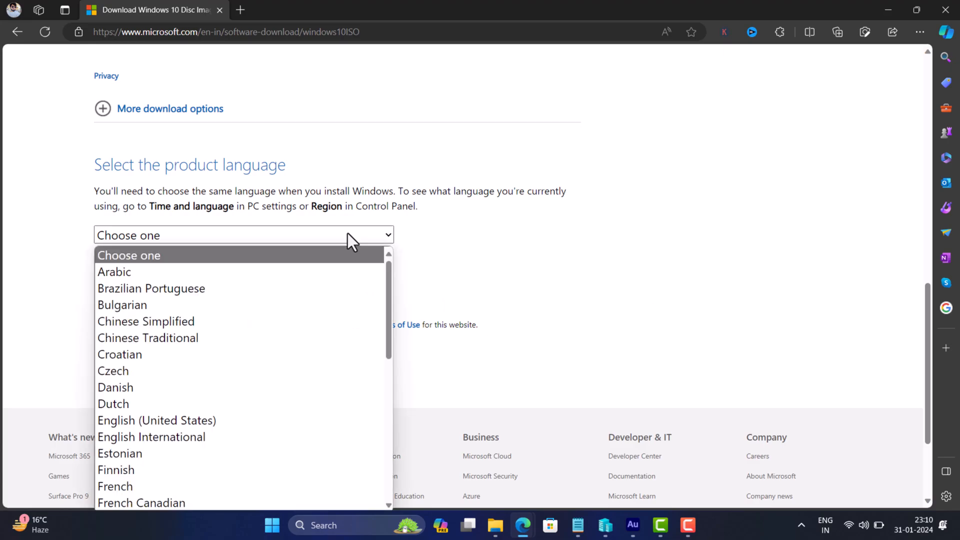
{"action": "left_click", "coordinate": [156, 421]}
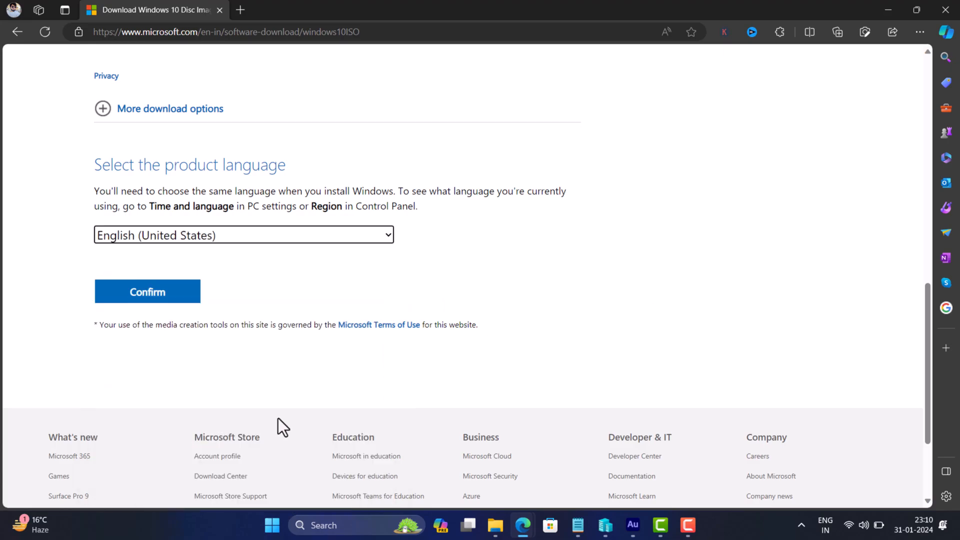
{"action": "left_click", "coordinate": [148, 291]}
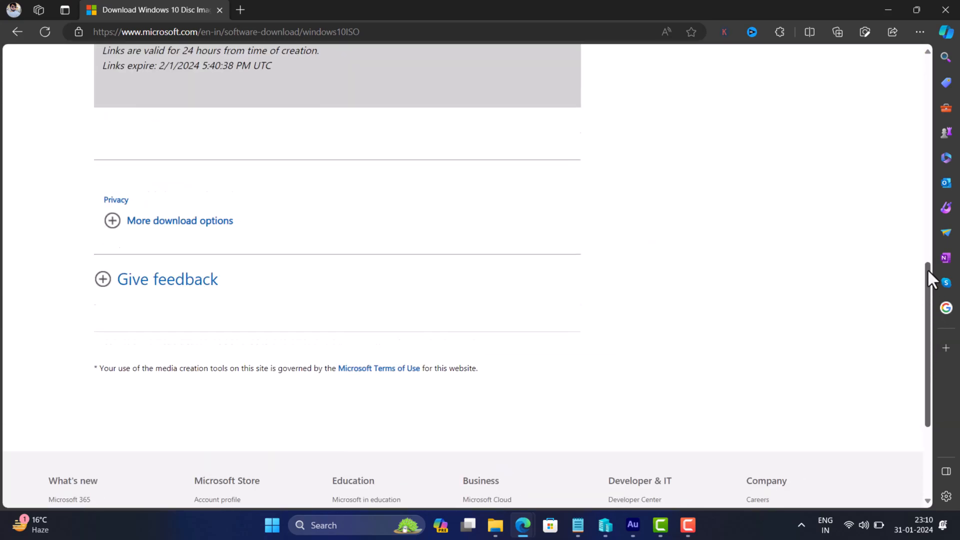
Step: Start the 64-bit Windows 10 English ISO download (about 5.7 GB) in Edge
{"action": "scroll", "scroll_direction": "up", "scroll_amount": 3}
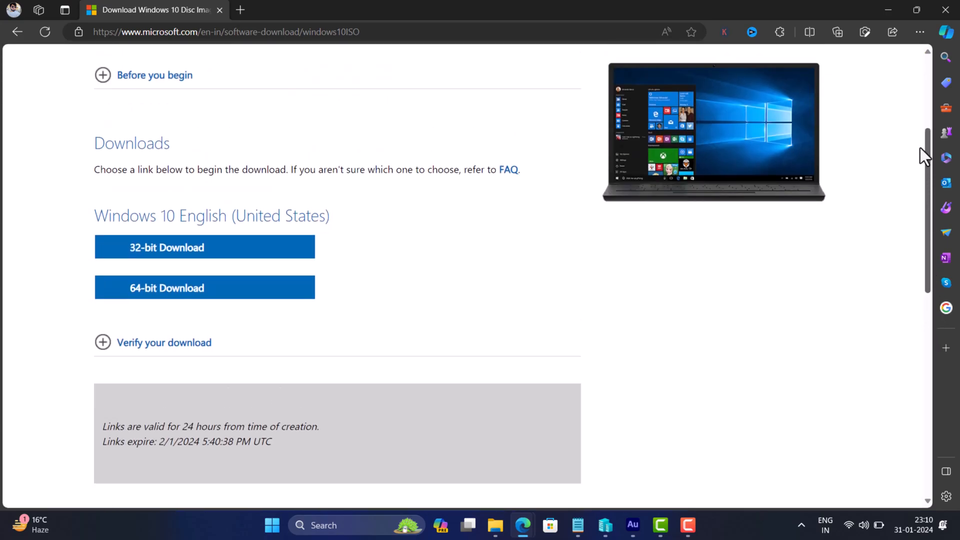
{"action": "mouse_move", "coordinate": [198, 266]}
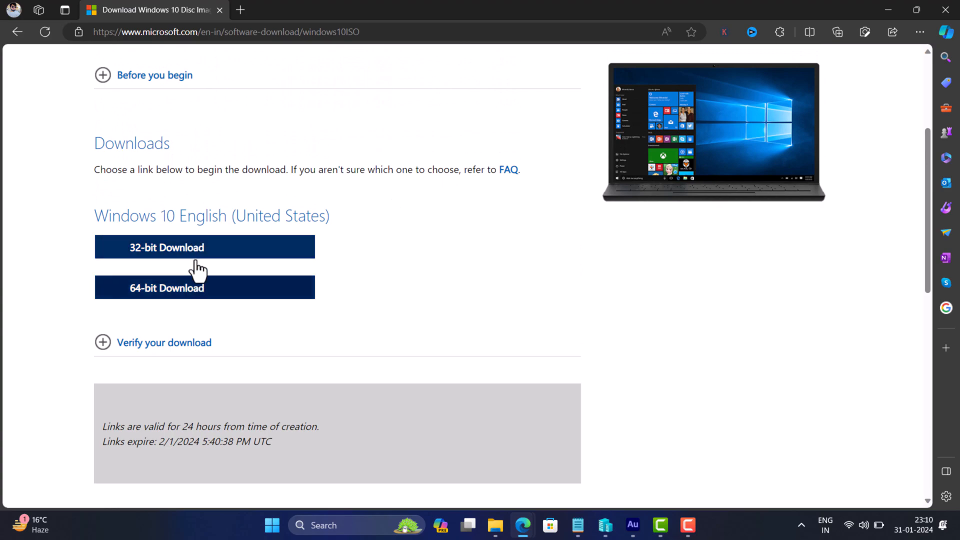
{"action": "mouse_move", "coordinate": [392, 298]}
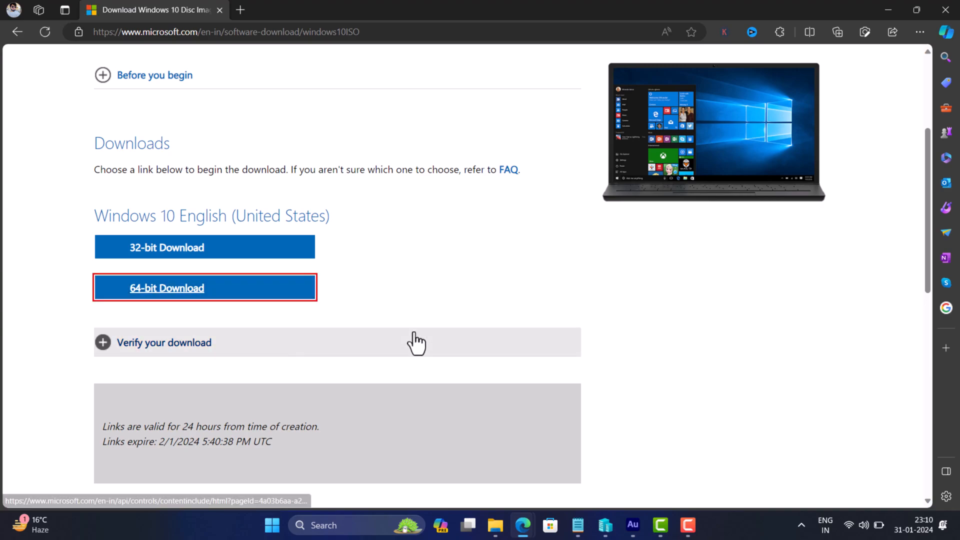
{"action": "left_click", "coordinate": [837, 32]}
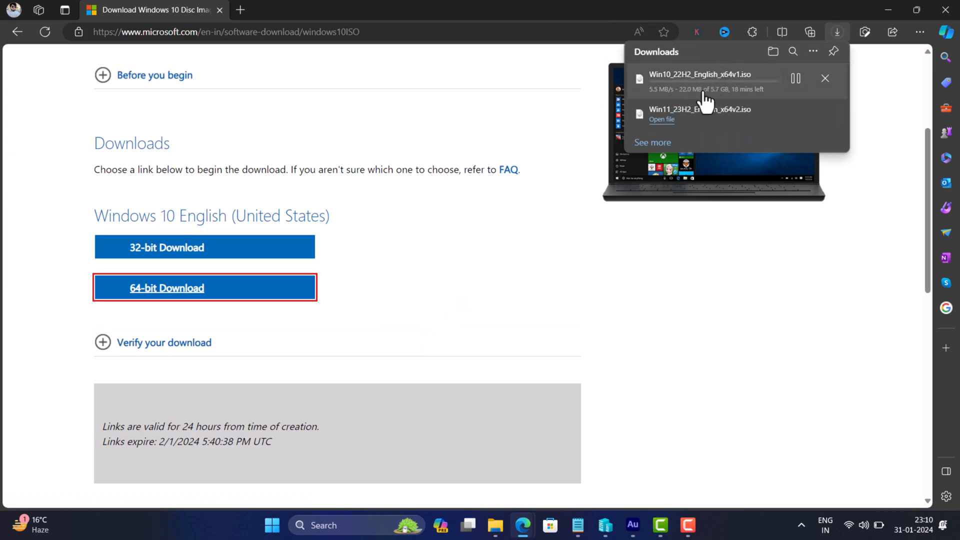
{"action": "mouse_move", "coordinate": [416, 327]}
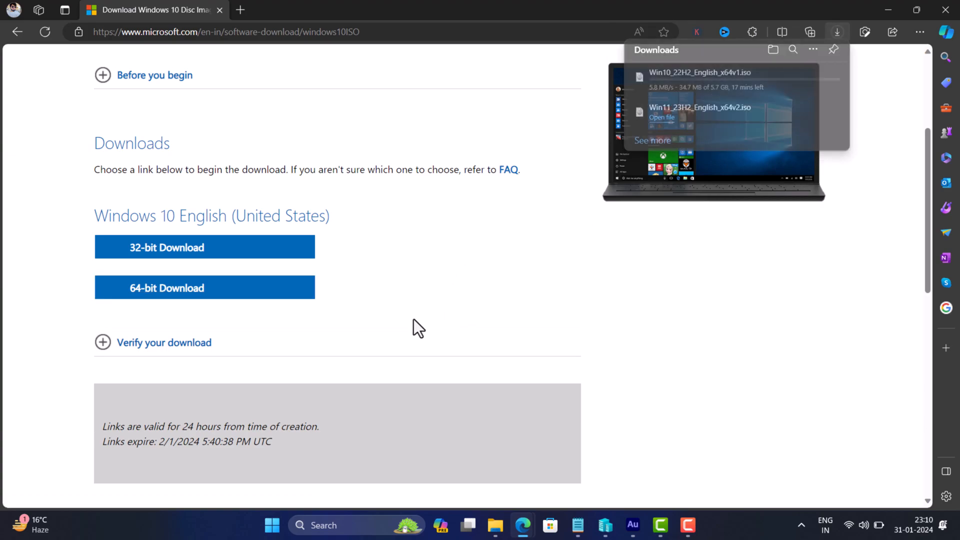
{"action": "scroll", "scroll_direction": "down", "scroll_amount": 3}
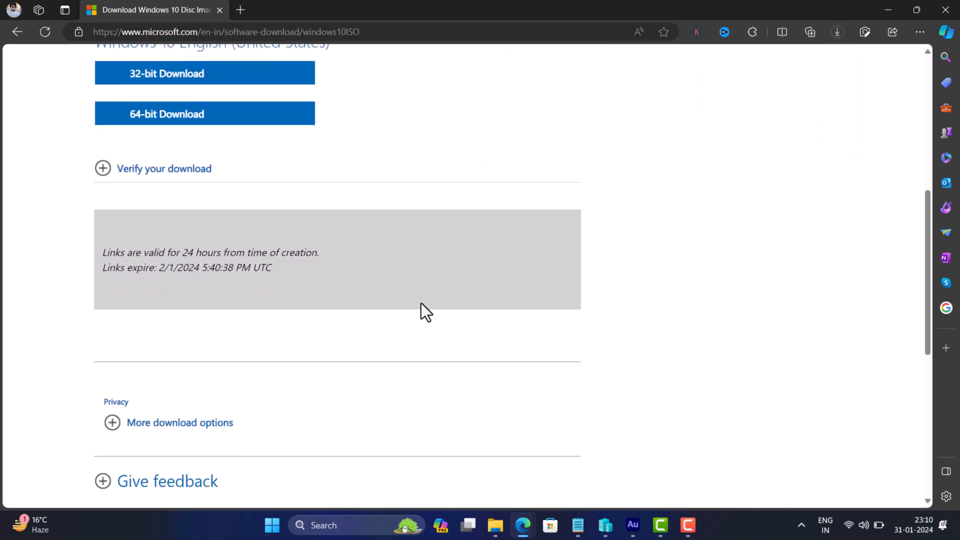
{"action": "mouse_move", "coordinate": [104, 252]}
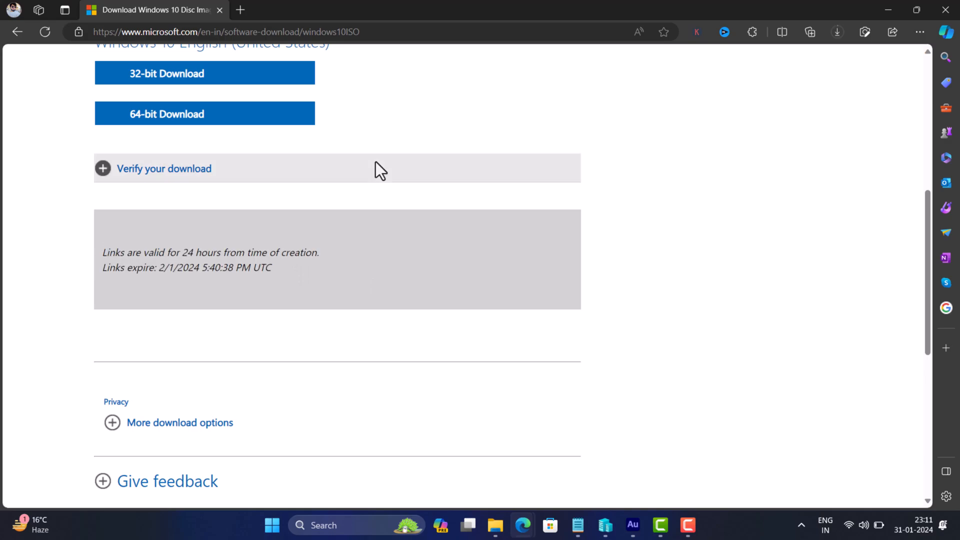
{"action": "mouse_move", "coordinate": [373, 144]}
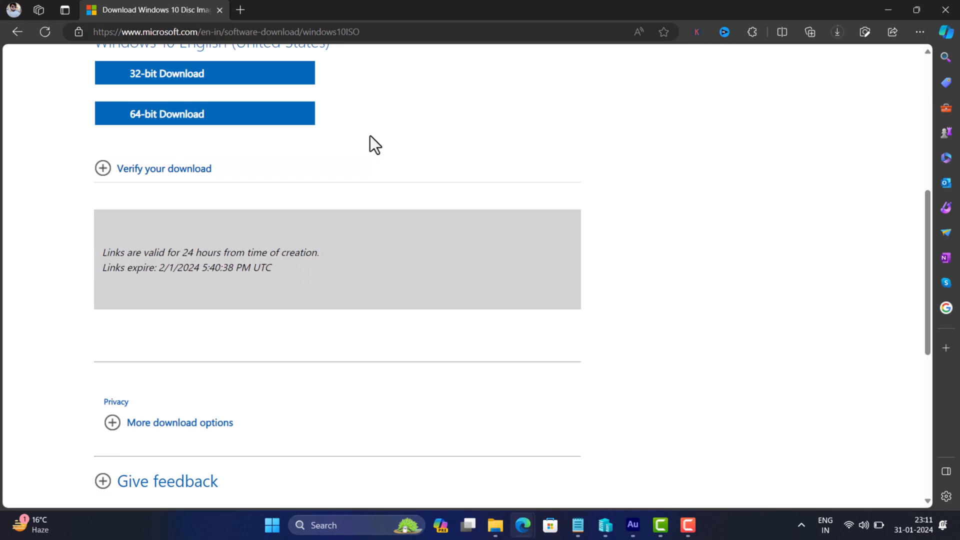